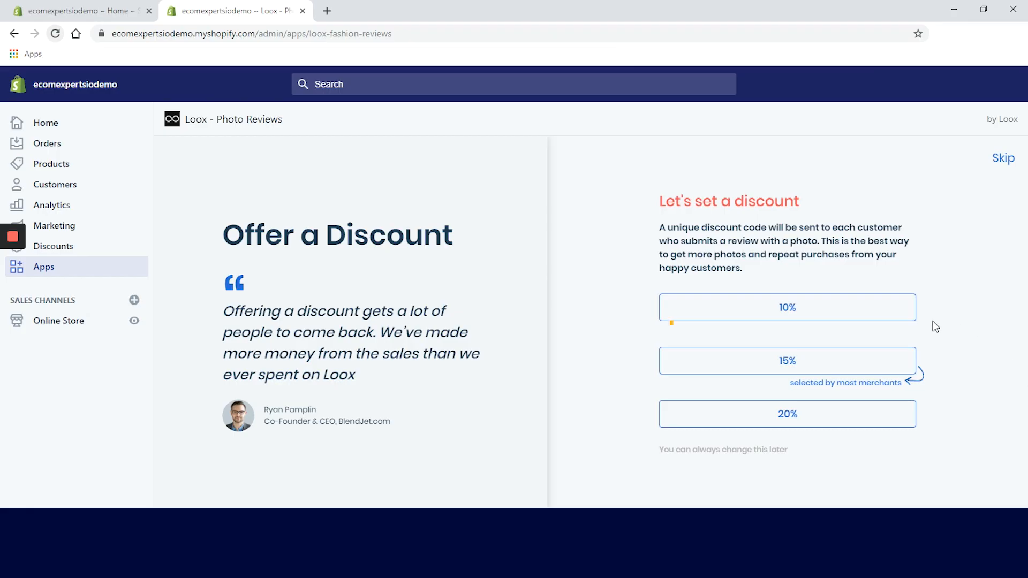
- Choose the 10% photo-review discount and continue from 'Loox is Installed' to Settings
left_click(788, 308)
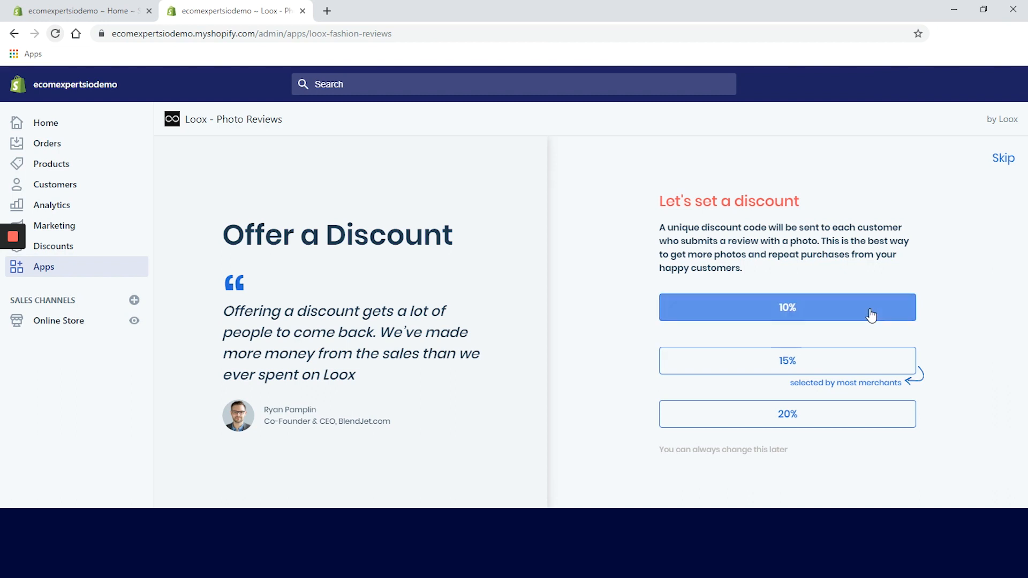
left_click(787, 307)
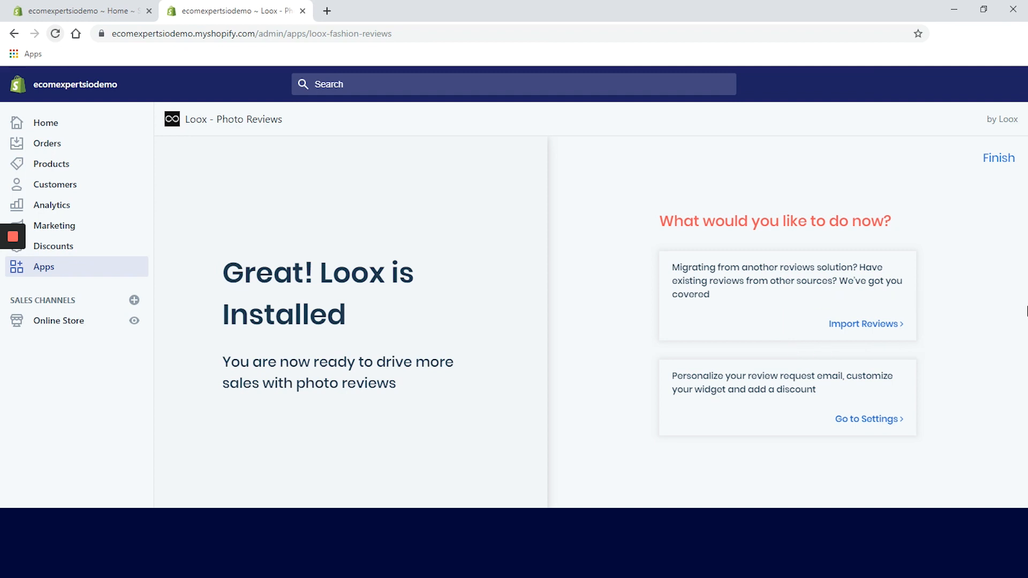
left_click(867, 418)
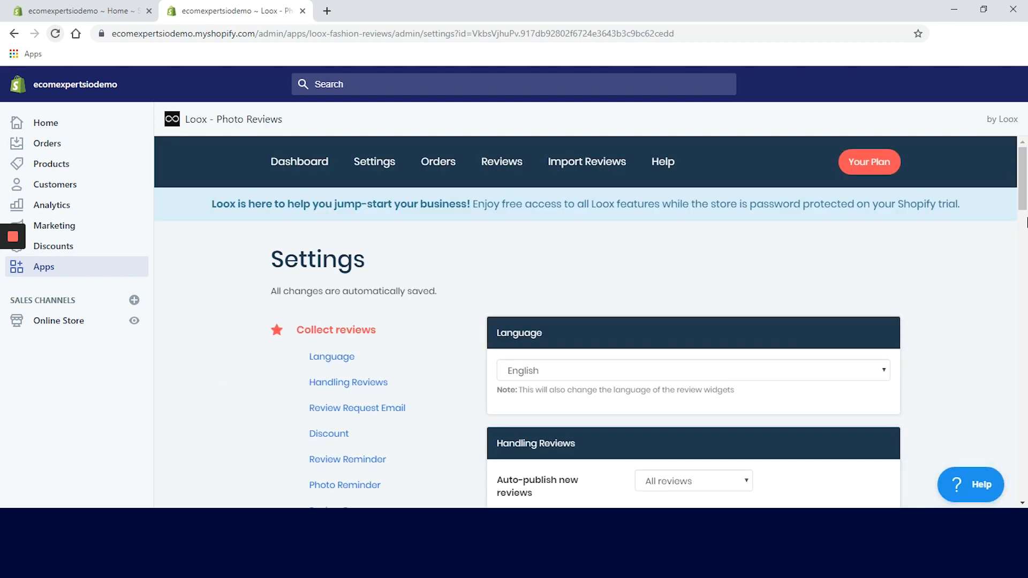
- Review the Loox Dashboard overview showing 0 reviews and the get-more-reviews checklist
left_click(299, 162)
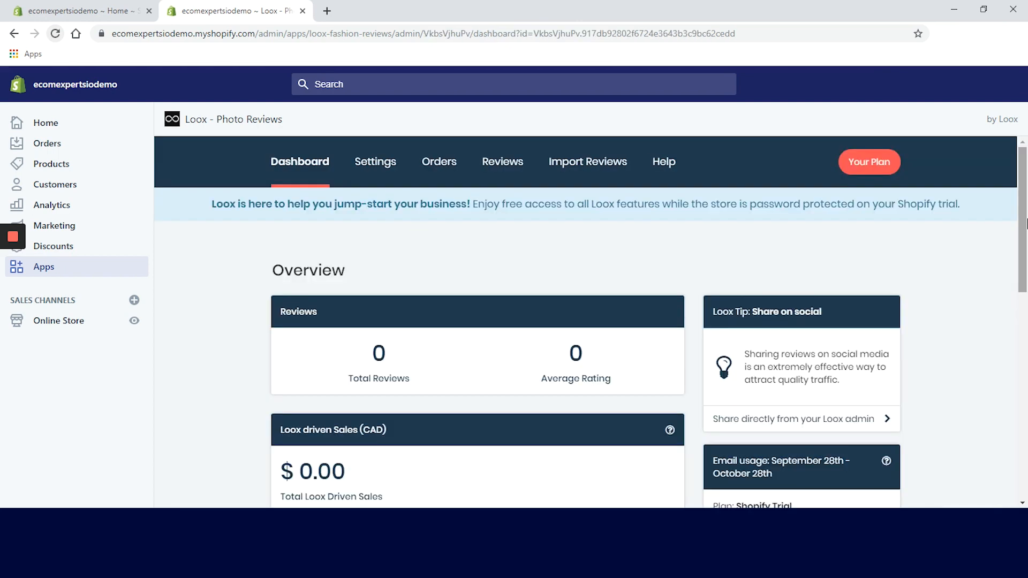
scroll("down", 3)
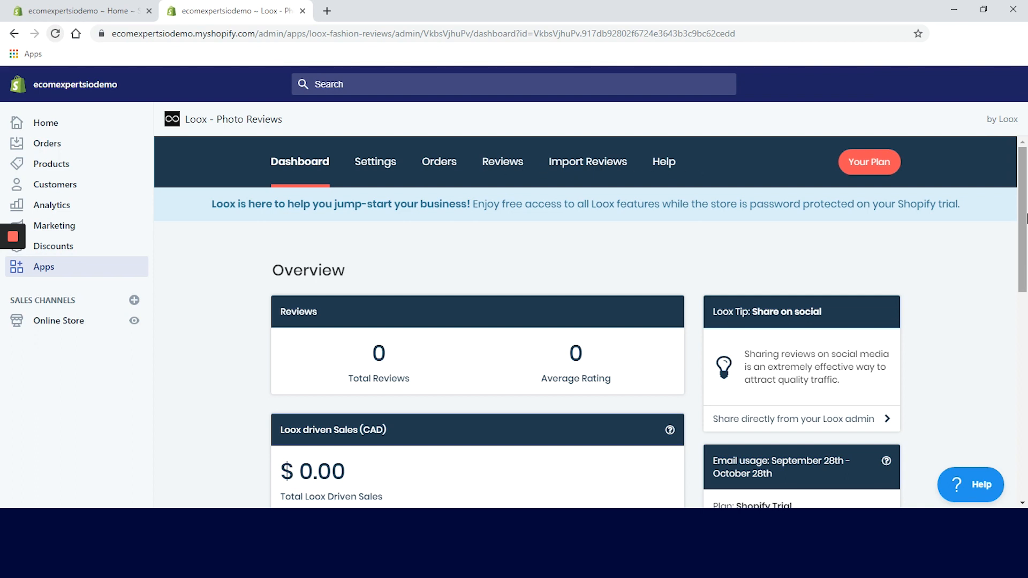
scroll("down", 3)
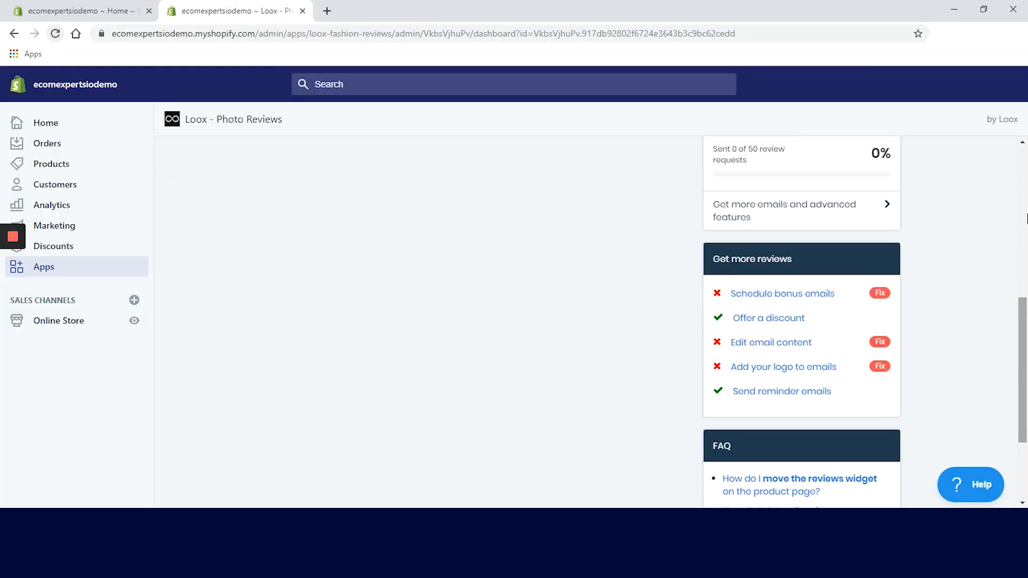
mouse_move(822, 248)
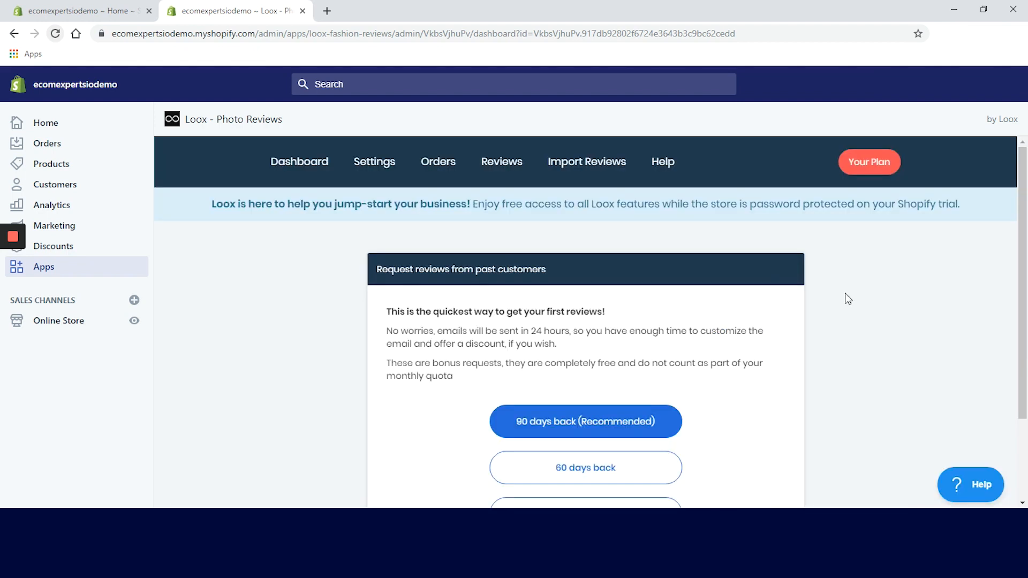
- Scroll to the 'Request reviews from past customers' card with its 90/60/30-day options
scroll("down", 3)
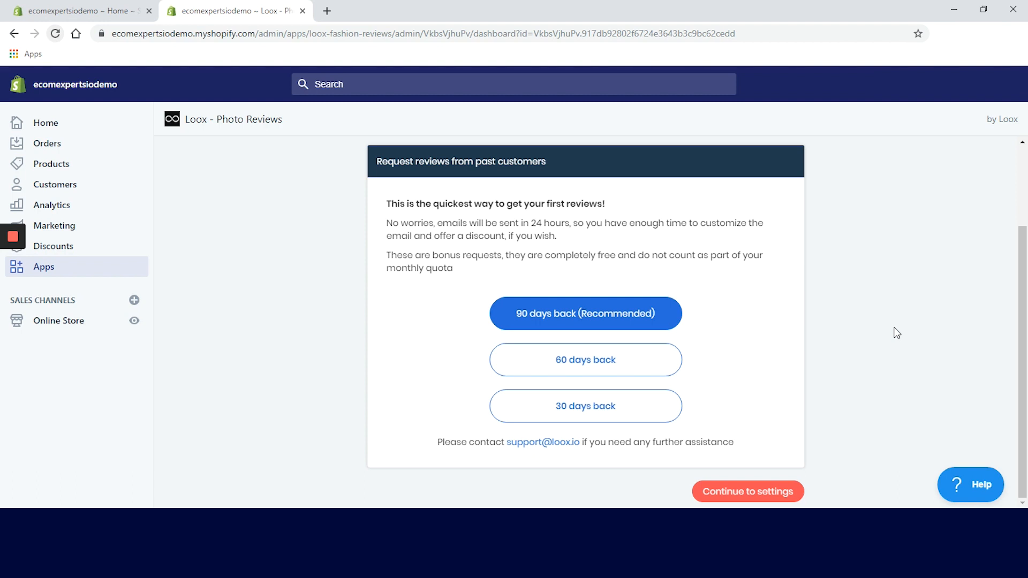
mouse_move(894, 333)
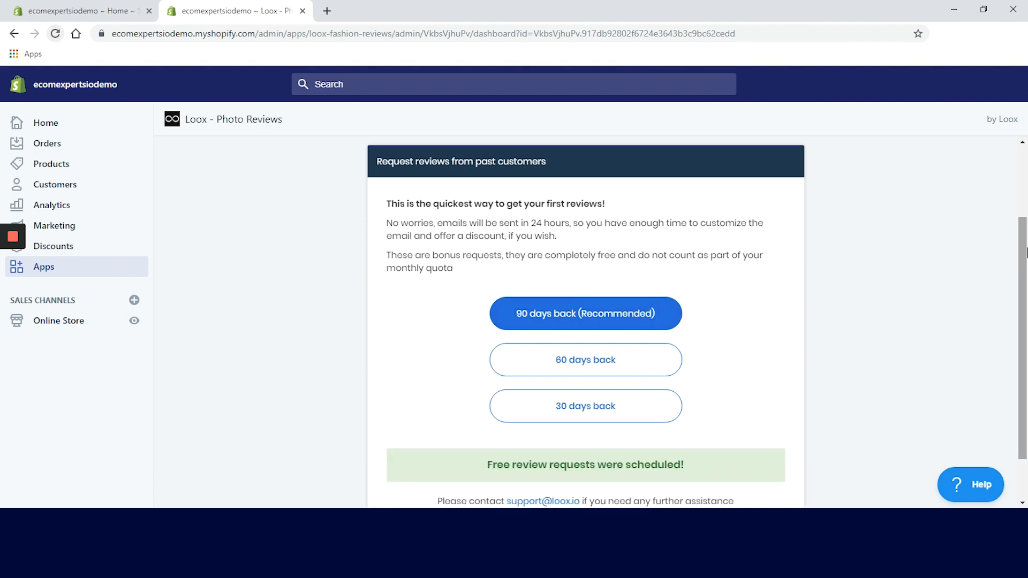
mouse_move(945, 312)
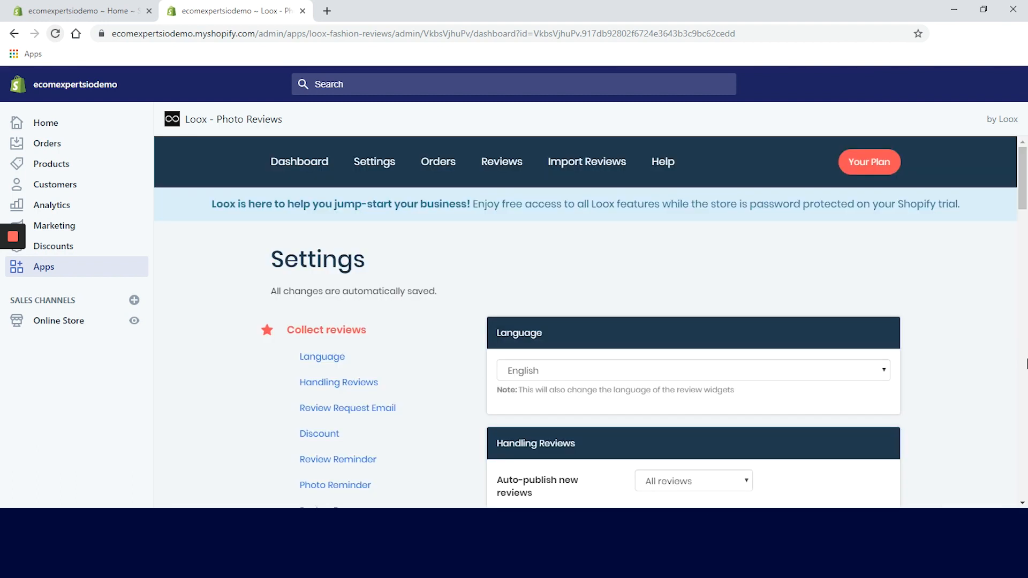
left_click(374, 162)
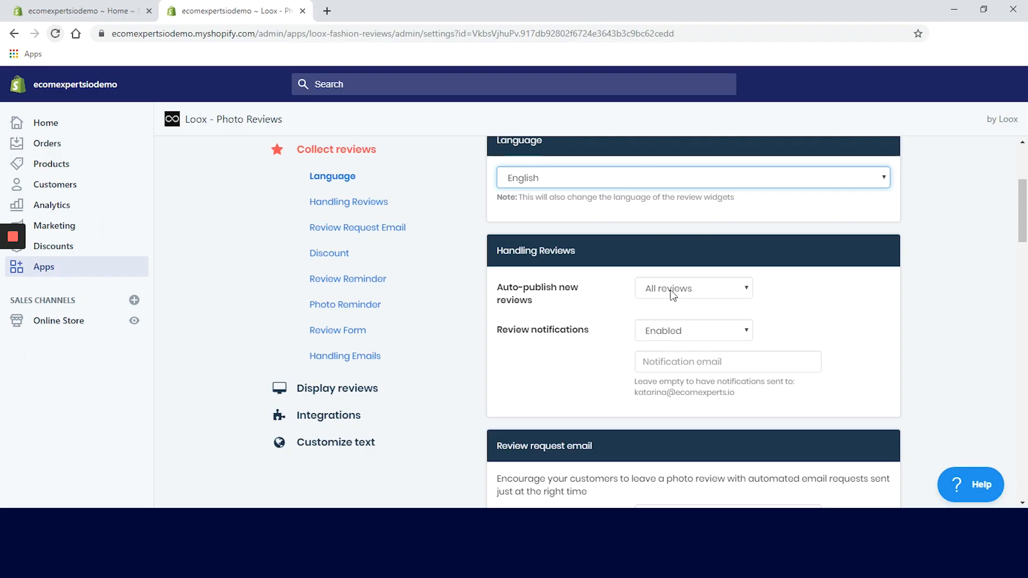
left_click(693, 288)
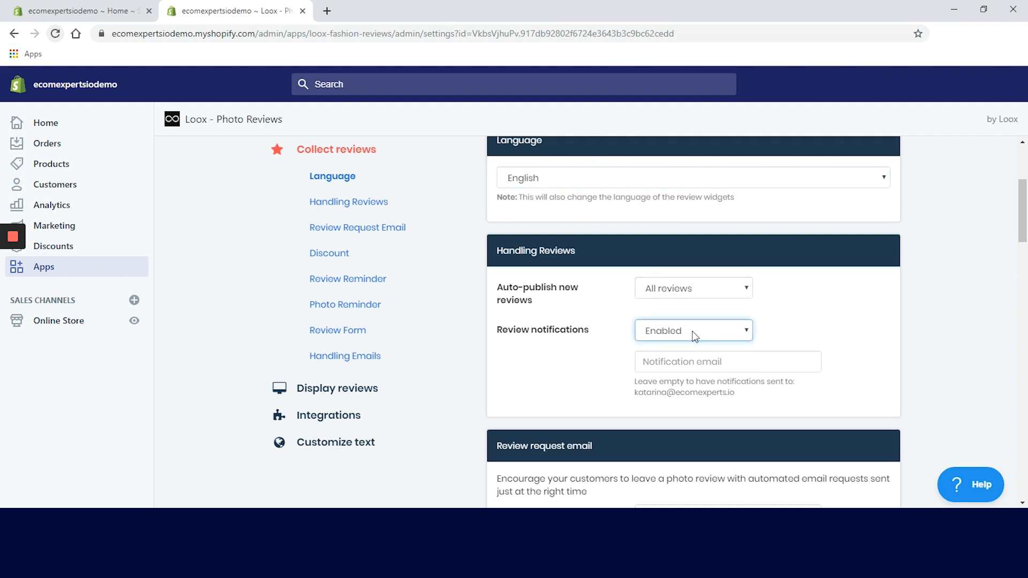
scroll("down", 3)
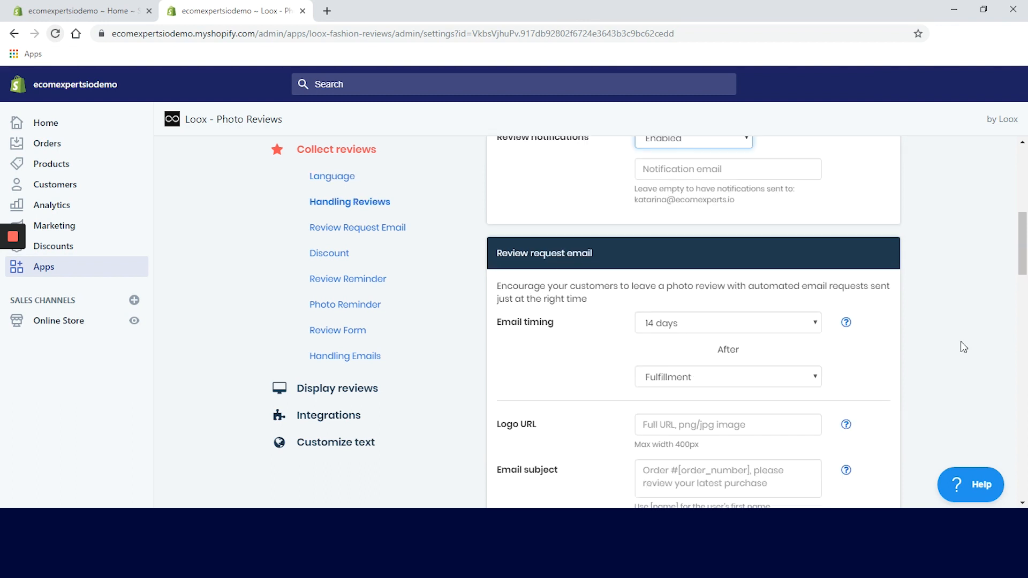
scroll("down", 3)
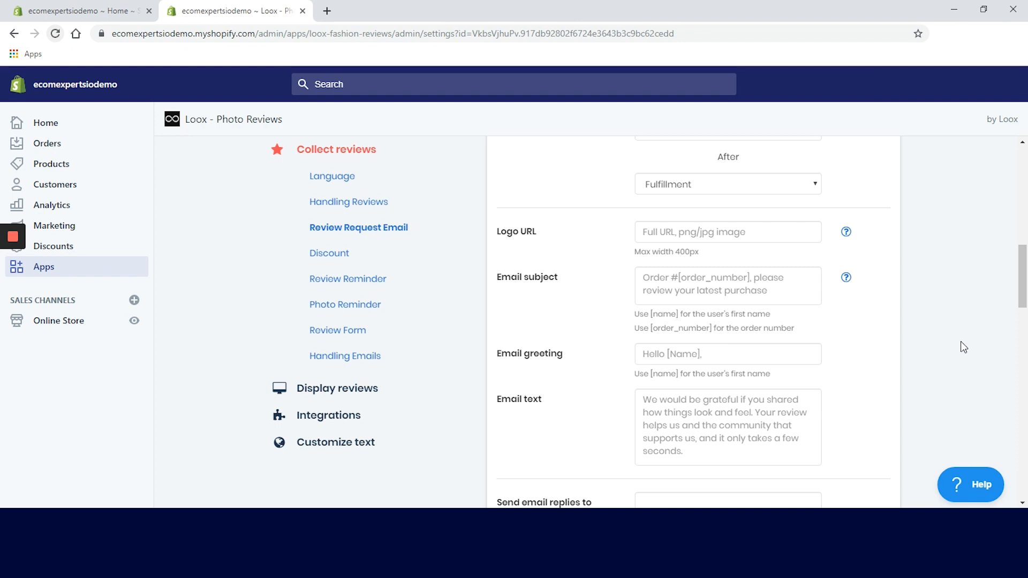
scroll("down", 3)
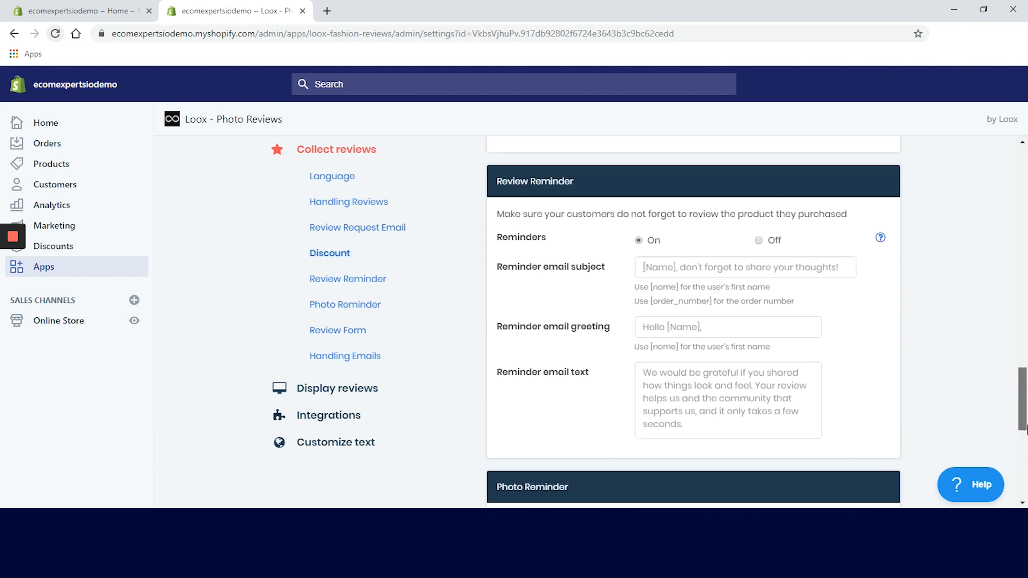
scroll("down", 3)
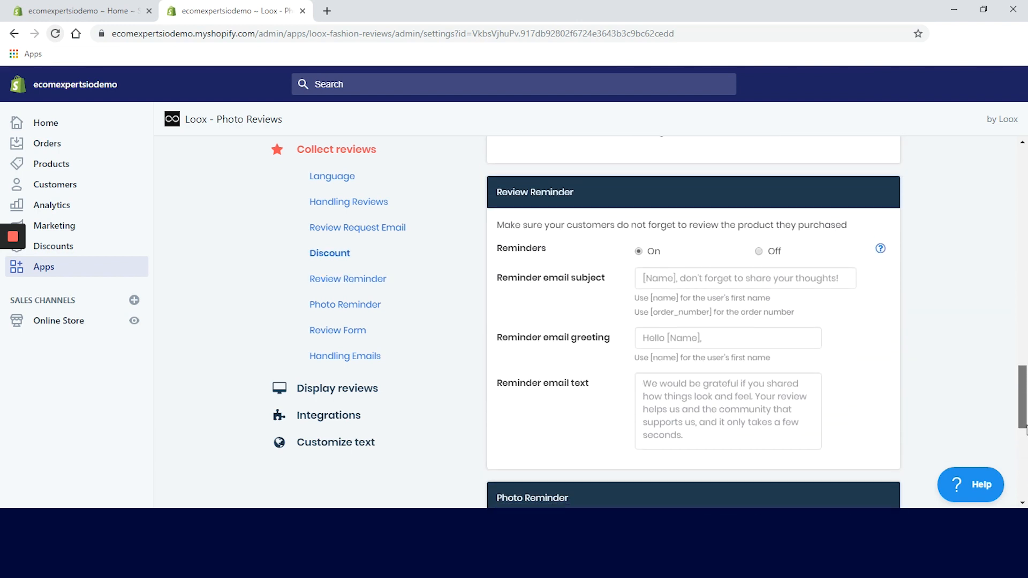
scroll("down", 3)
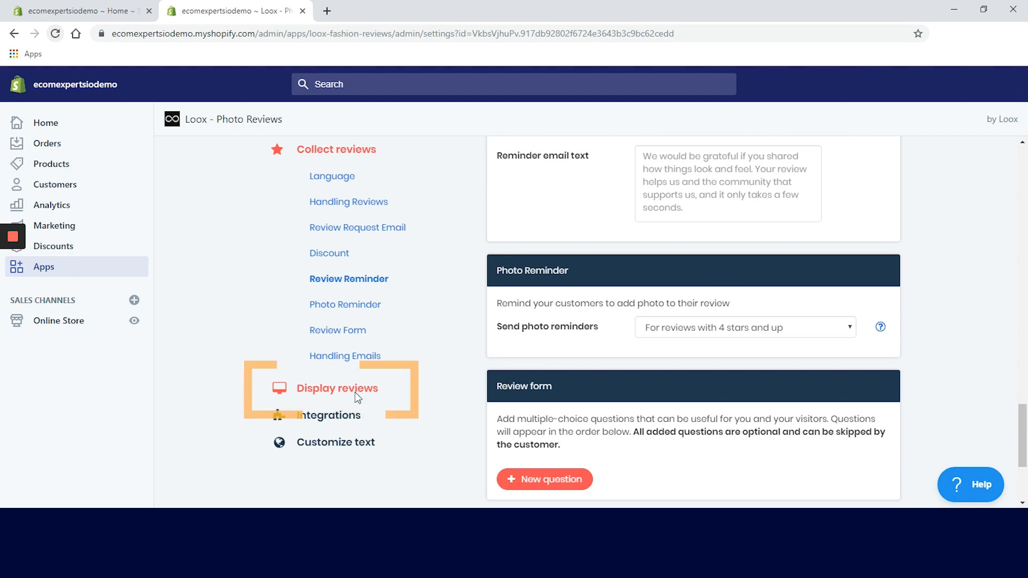
- Browse the review display settings, then show the Customize text section at its language option
left_click(338, 387)
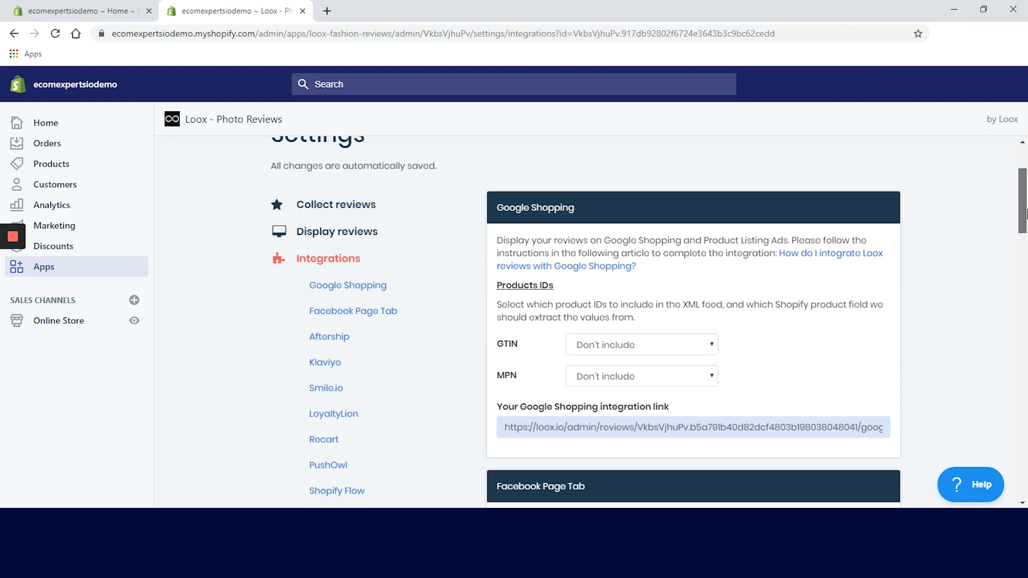
scroll("down", 3)
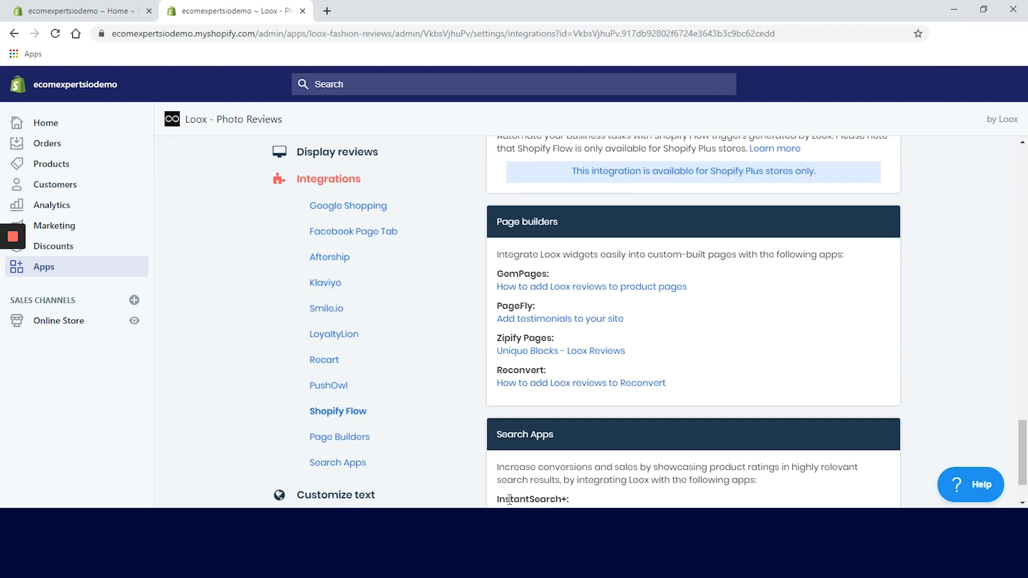
mouse_move(335, 495)
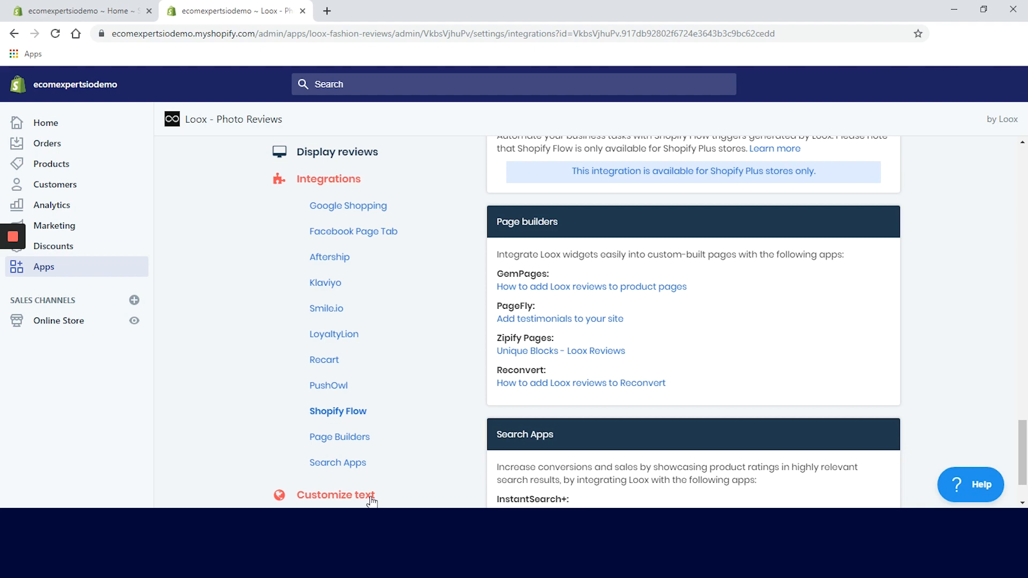
left_click(335, 495)
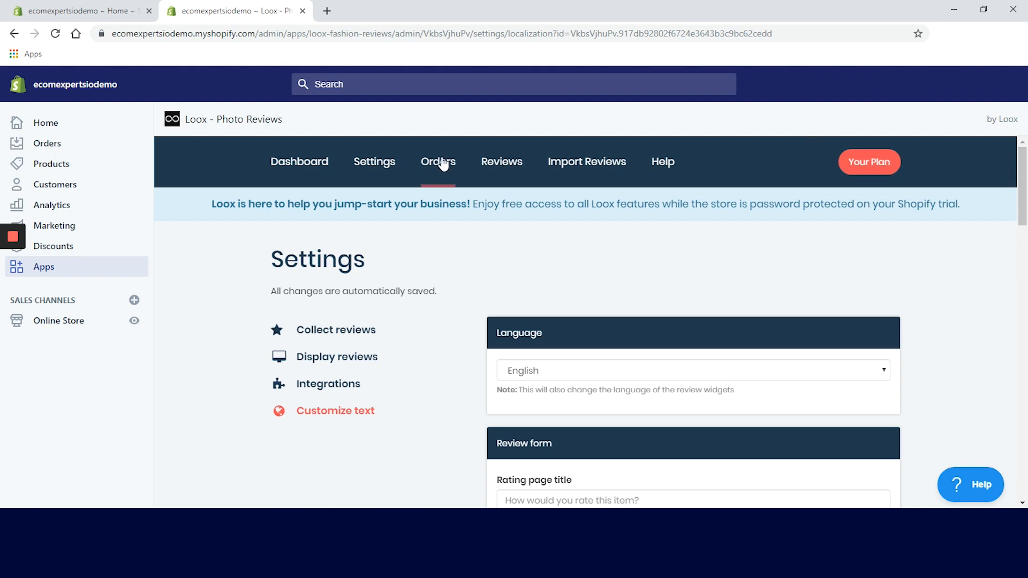
- Scroll the Loox Dashboard down to the Get more reviews panel
scroll("down", 3)
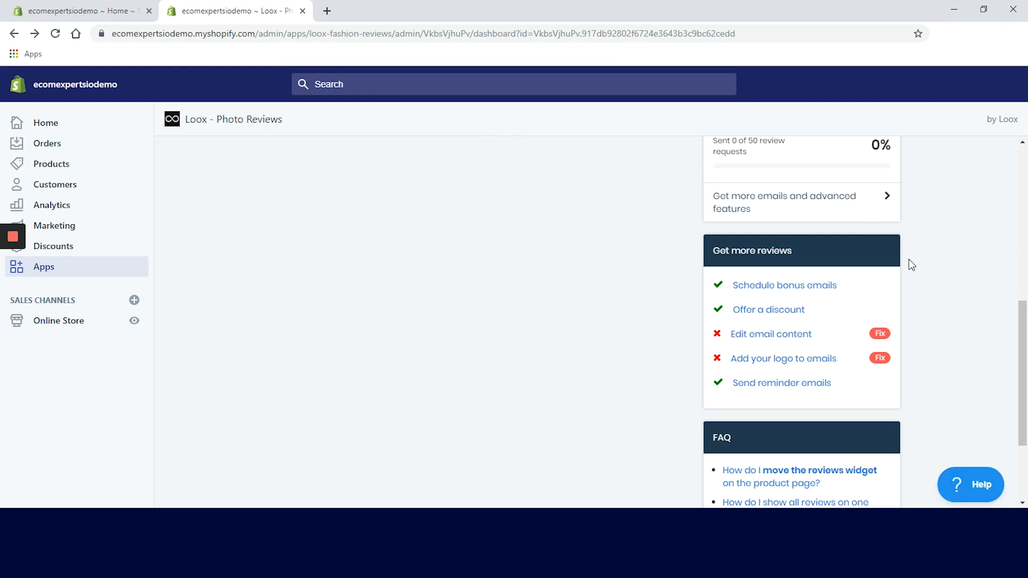
mouse_move(1023, 302)
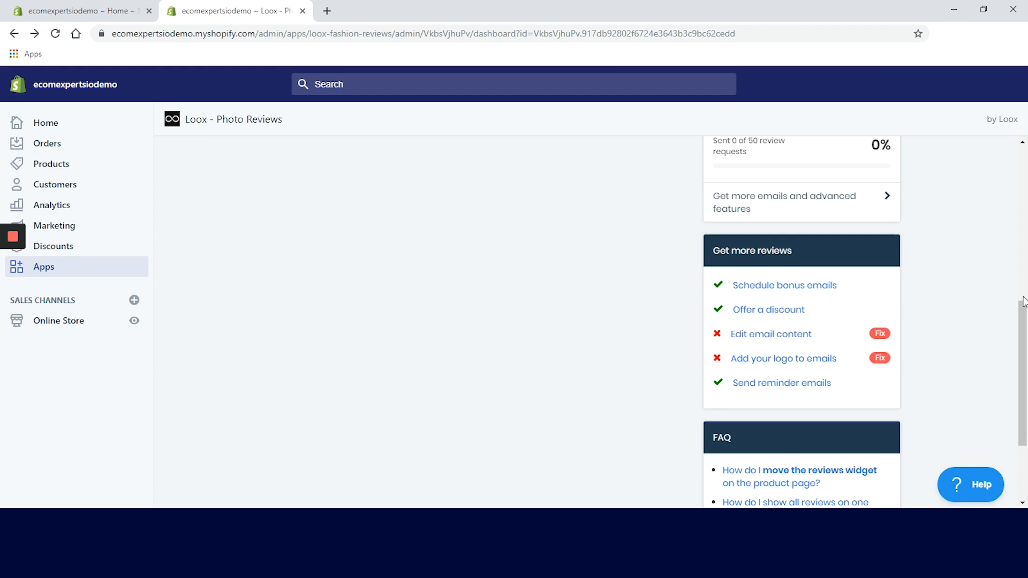
mouse_move(930, 277)
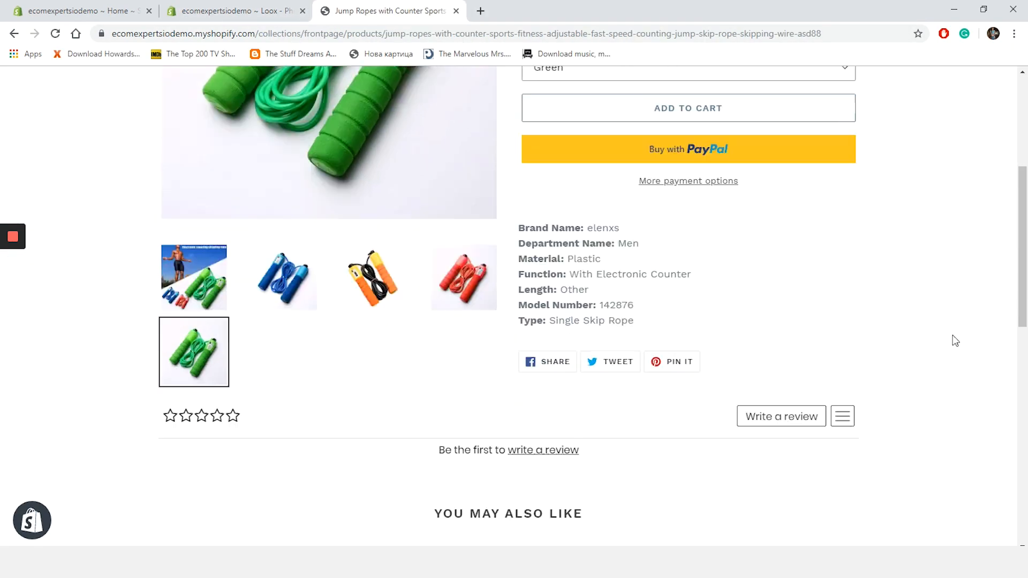
- Start writing a review from the empty Loox widget on the jump rope product page
scroll("down", 3)
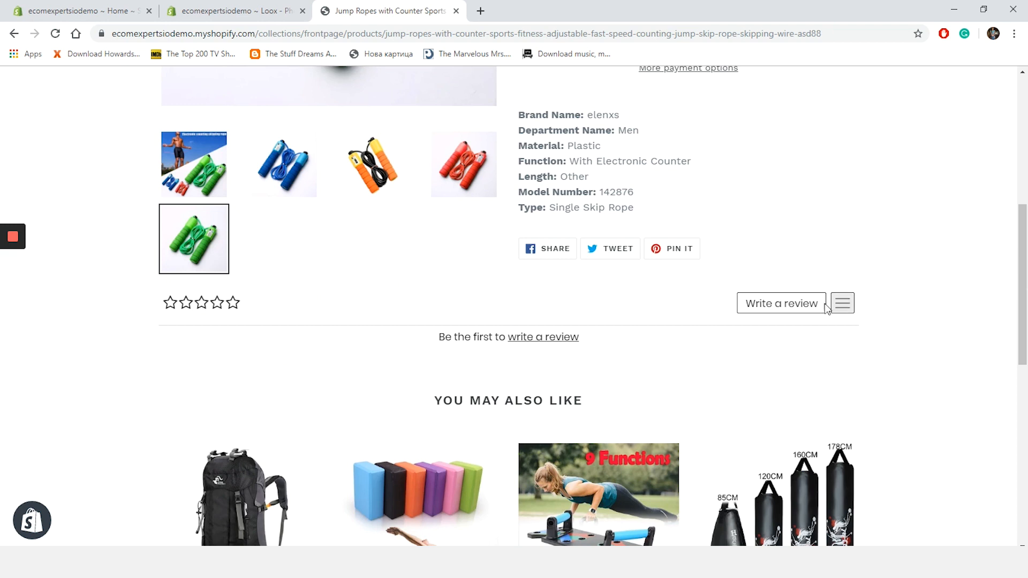
mouse_move(766, 332)
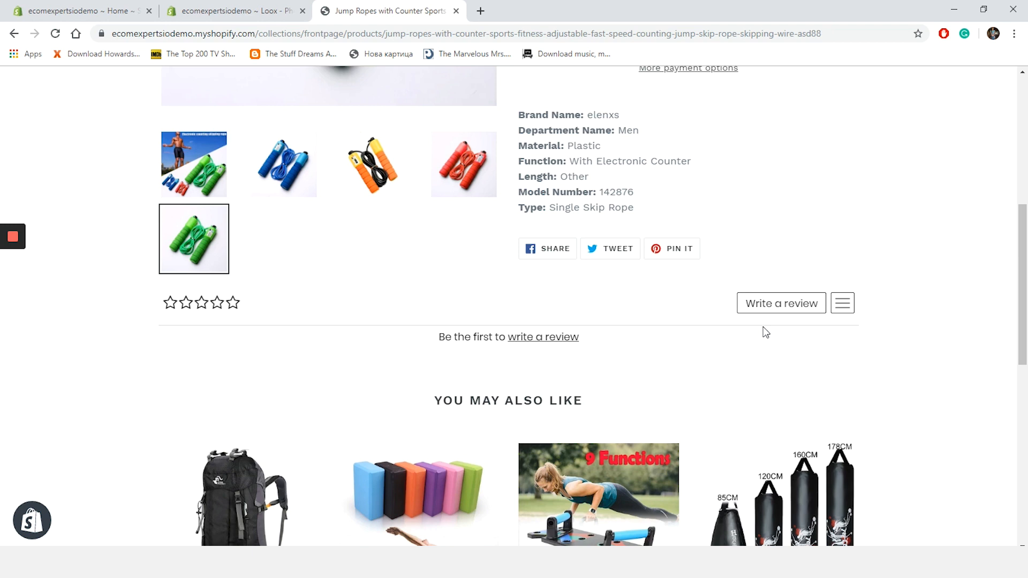
left_click(781, 303)
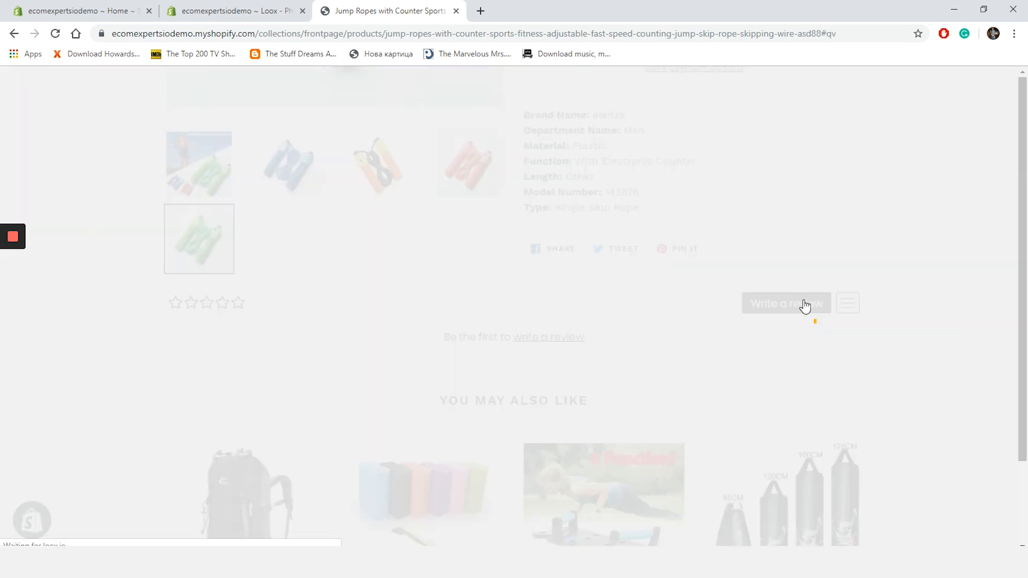
- Submit a 3-star jump rope review with a photo, text, and the reviewer's name and email
left_click(786, 303)
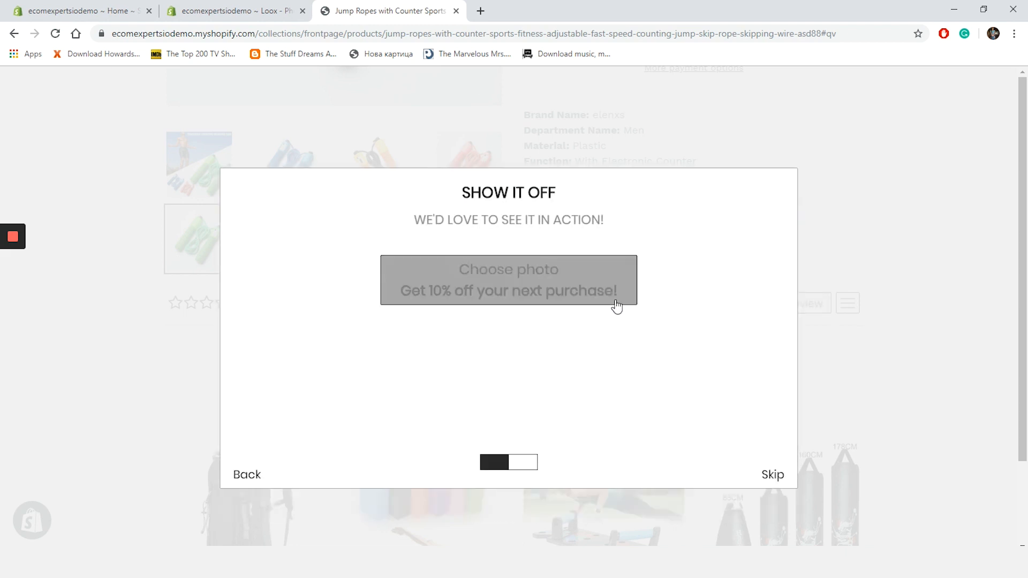
mouse_move(671, 328)
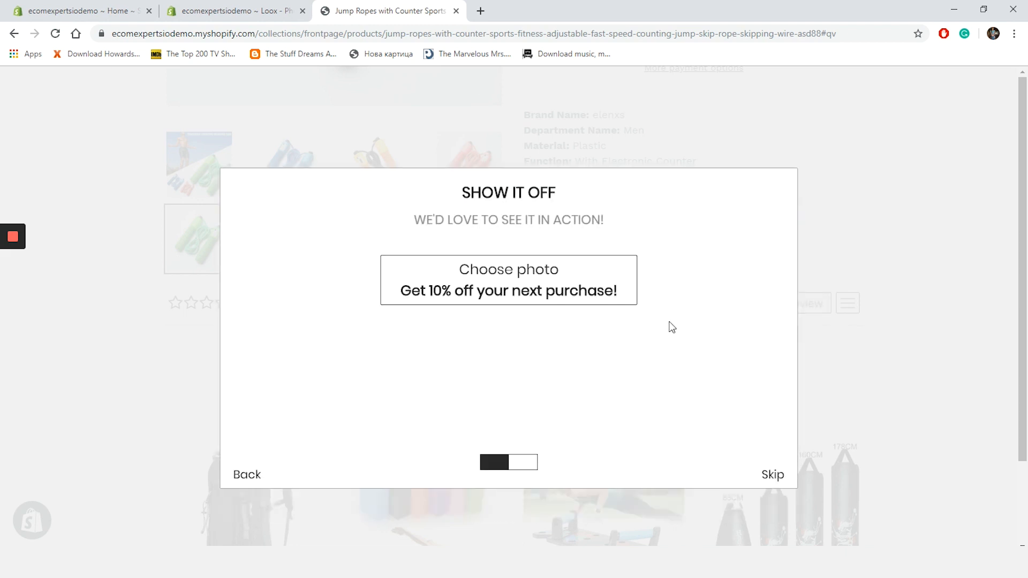
mouse_move(587, 279)
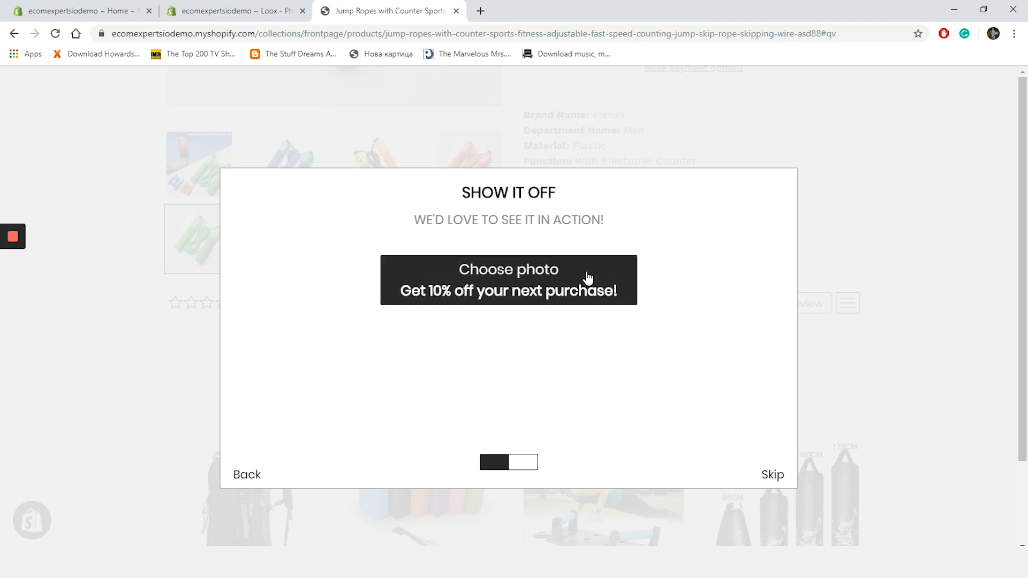
left_click(507, 279)
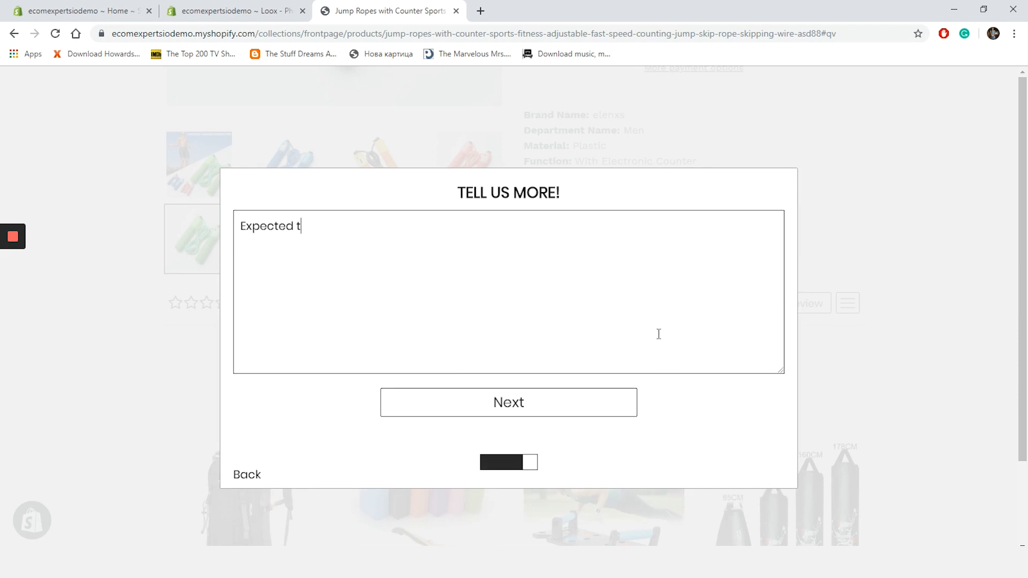
left_click(508, 402)
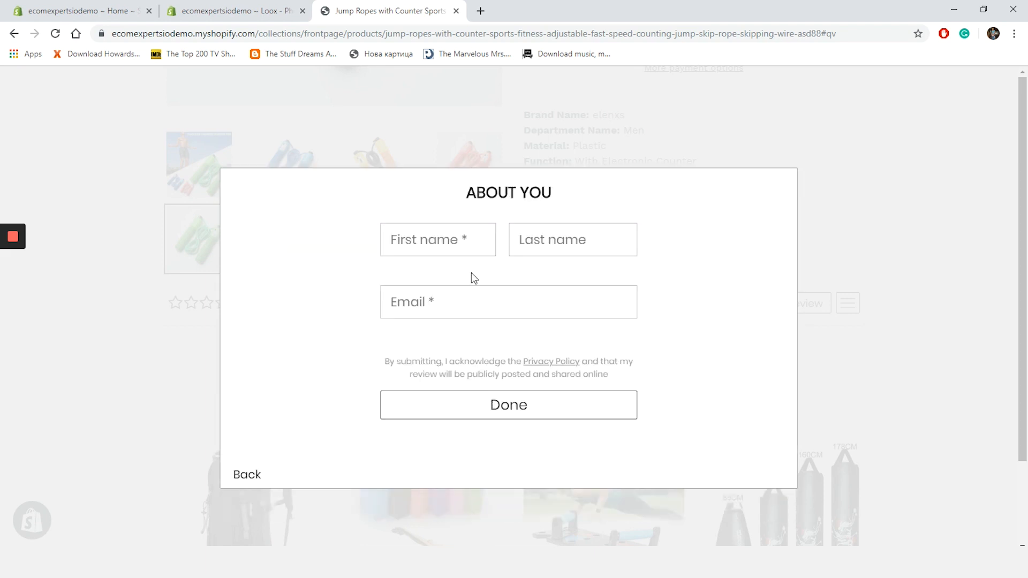
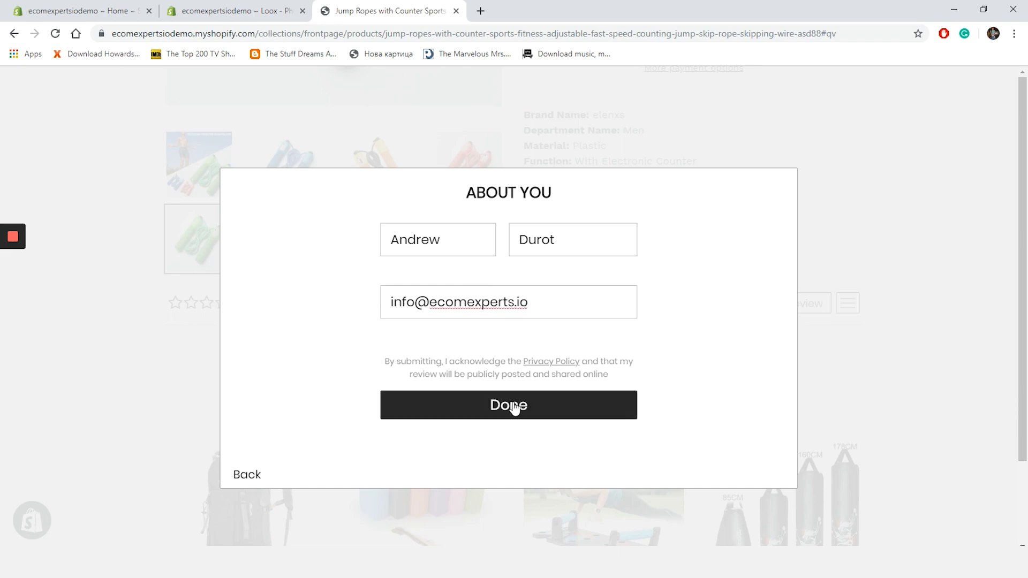
left_click(508, 405)
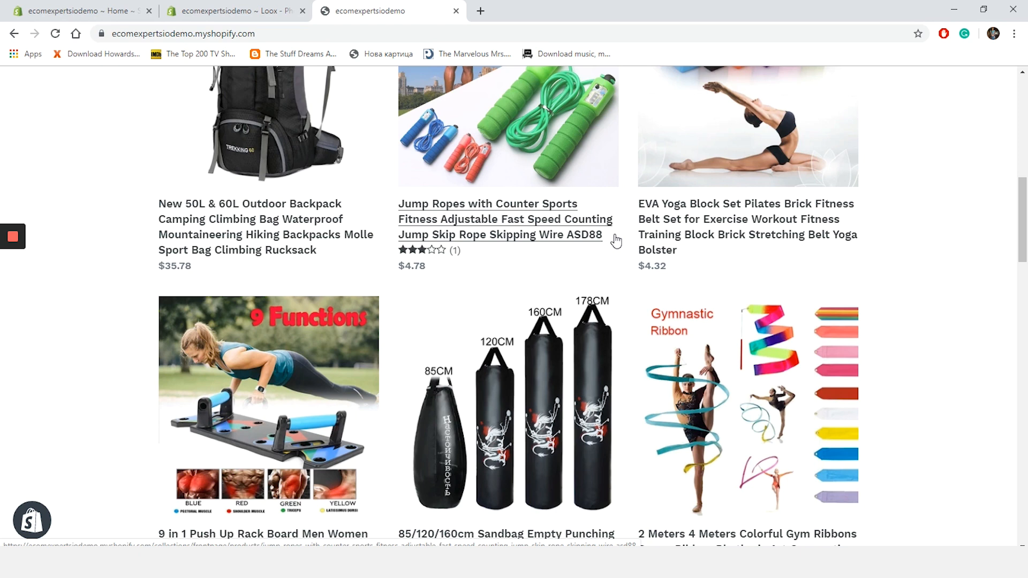
- View the jump rope product page now showing the 3-star photo review
left_click(487, 203)
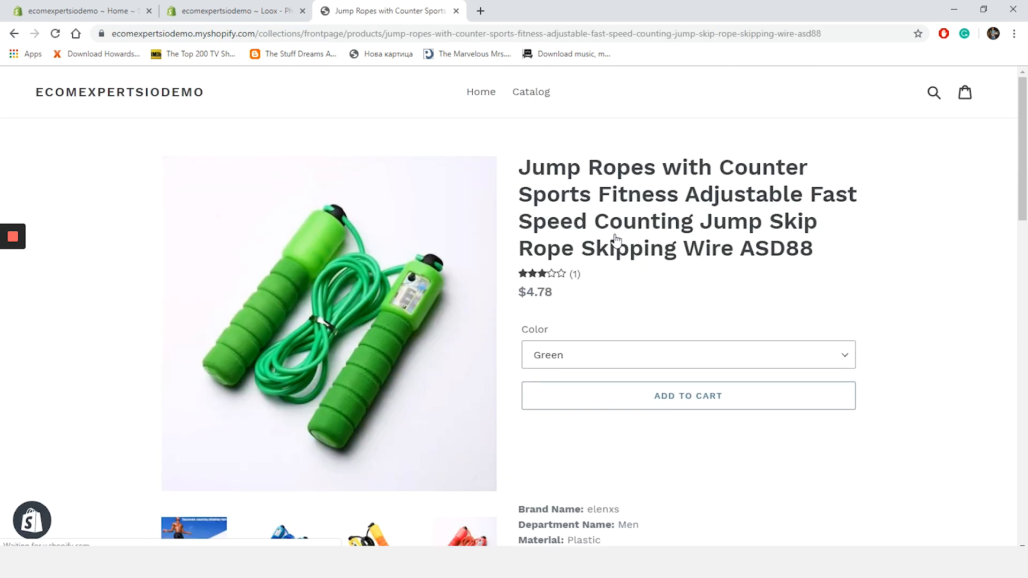
scroll("down", 3)
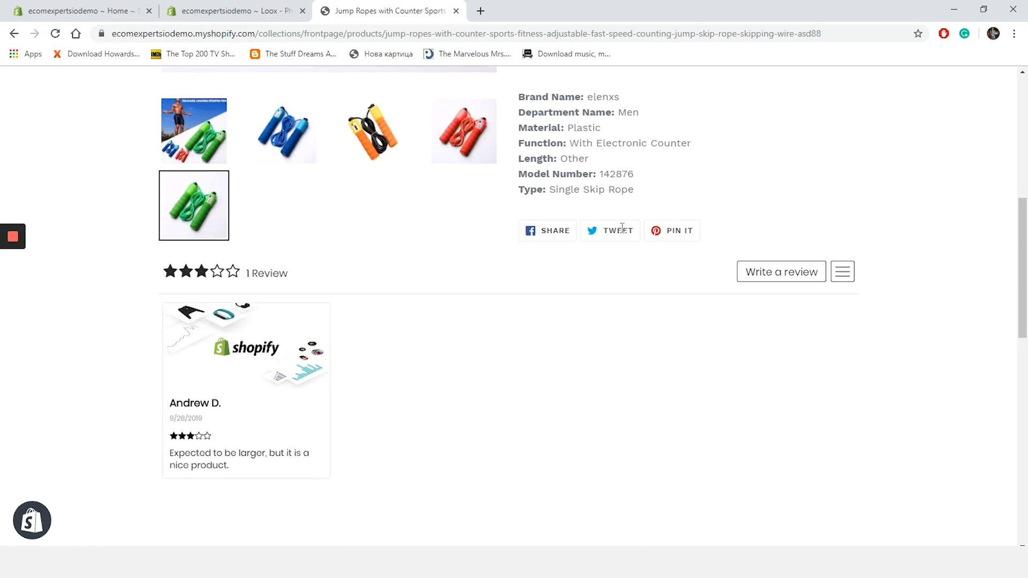